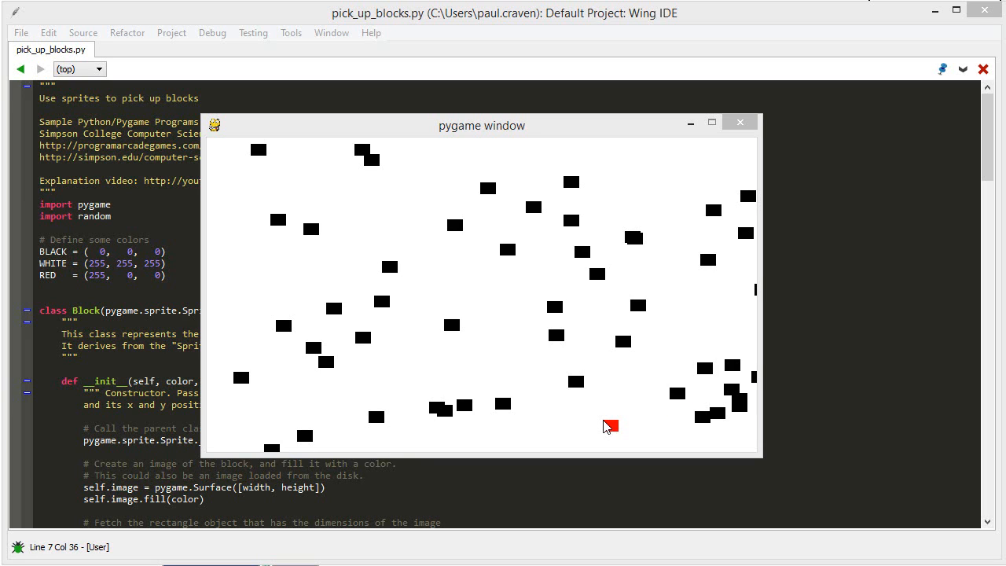
mouse_move(501, 375)
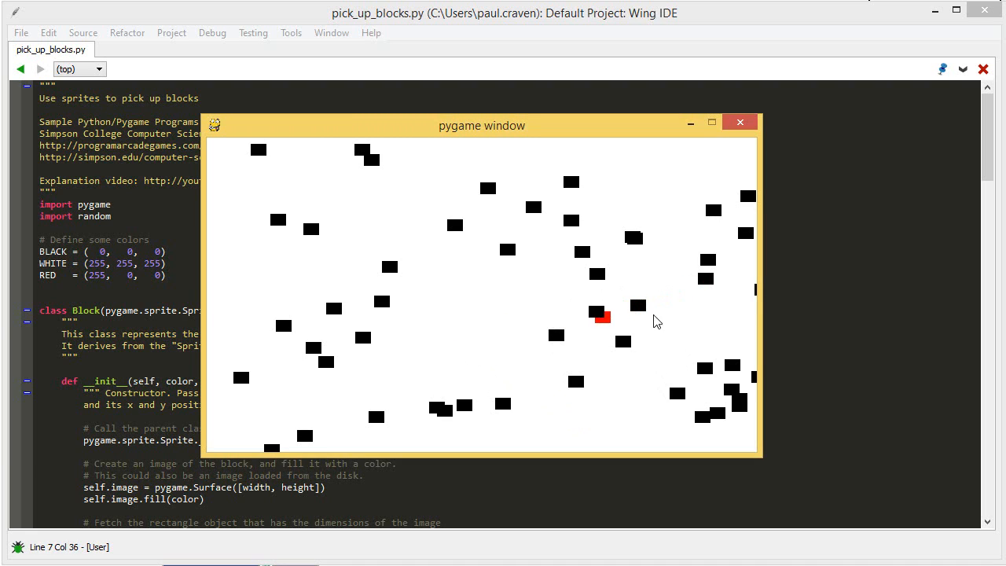
mouse_move(755, 383)
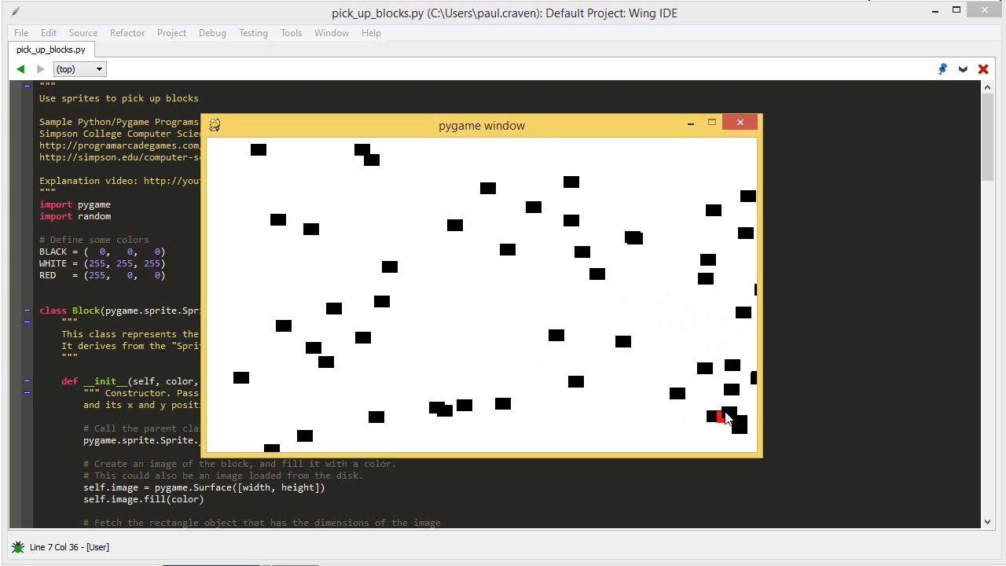
mouse_move(417, 363)
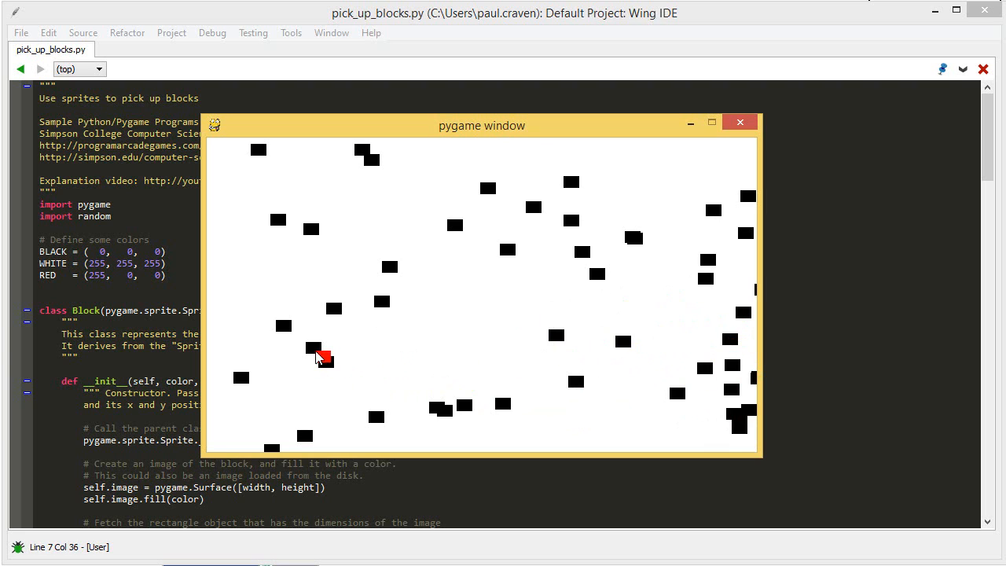
mouse_move(446, 420)
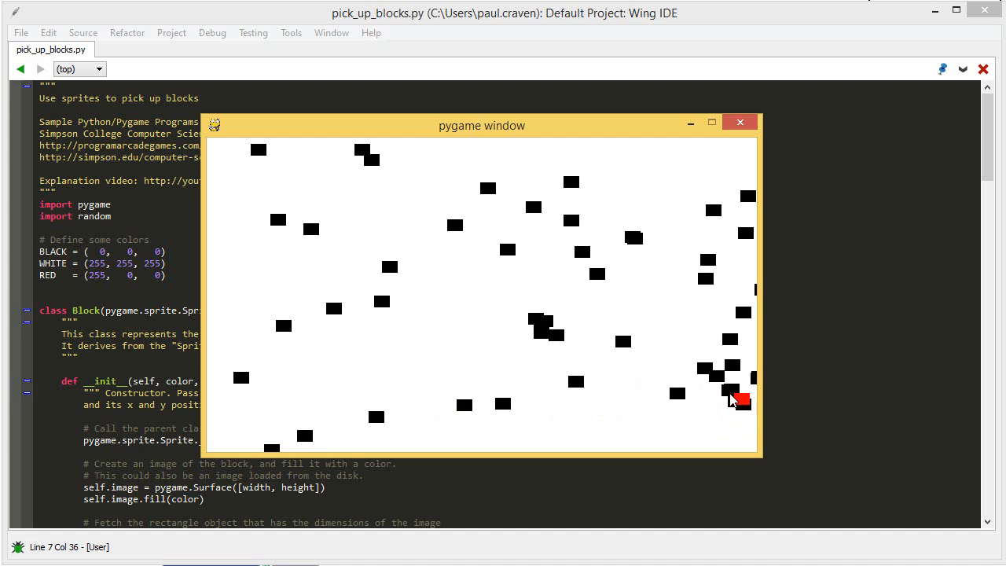
mouse_move(706, 240)
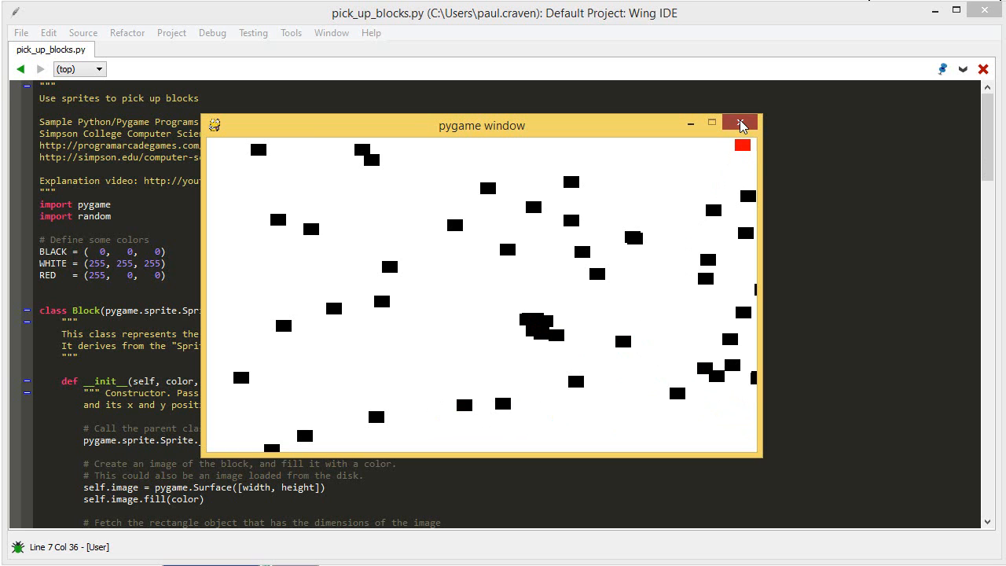
- Quit the block-collecting game and open the Lab 17 Pygame Sprite Examples page
click(740, 125)
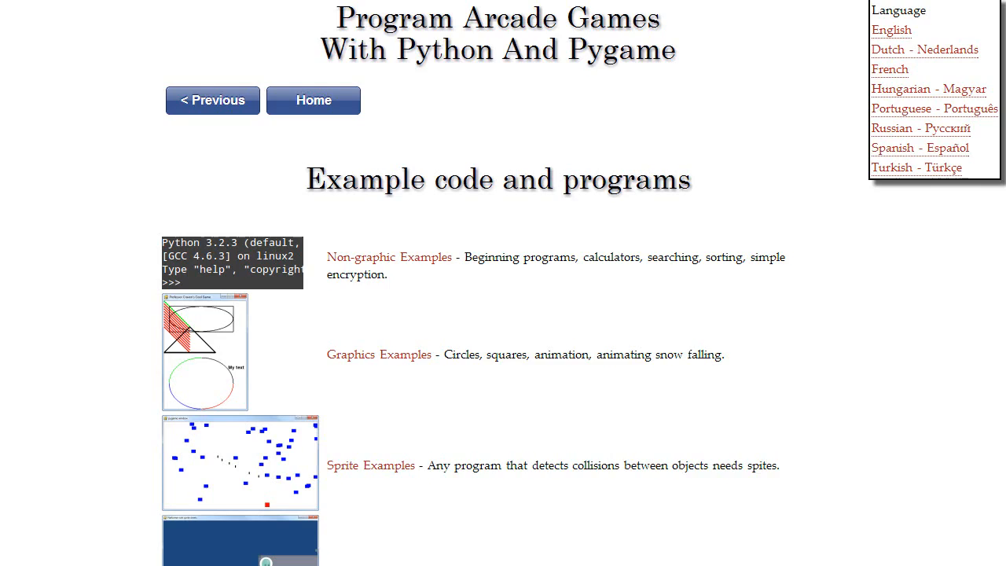
click(371, 465)
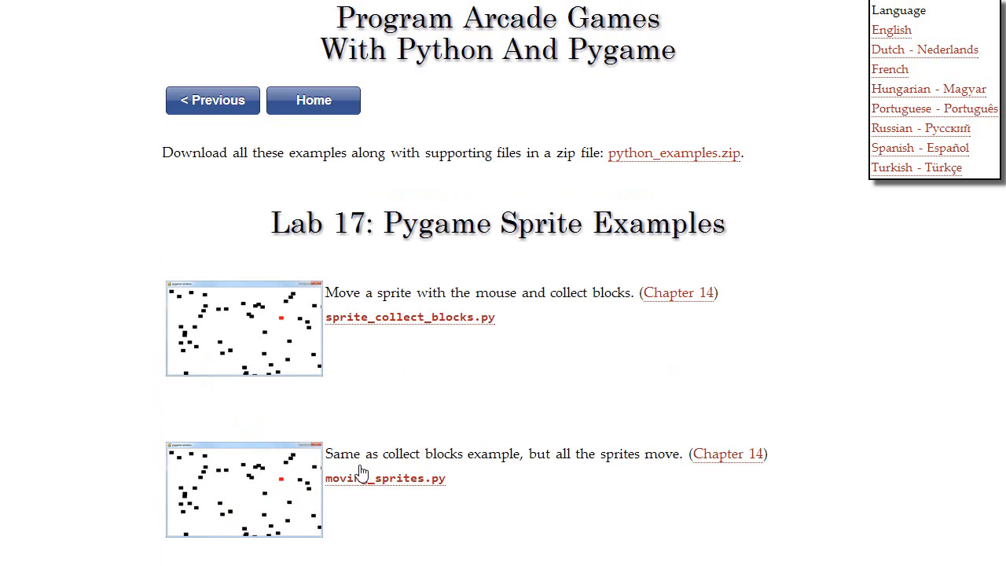
mouse_move(397, 370)
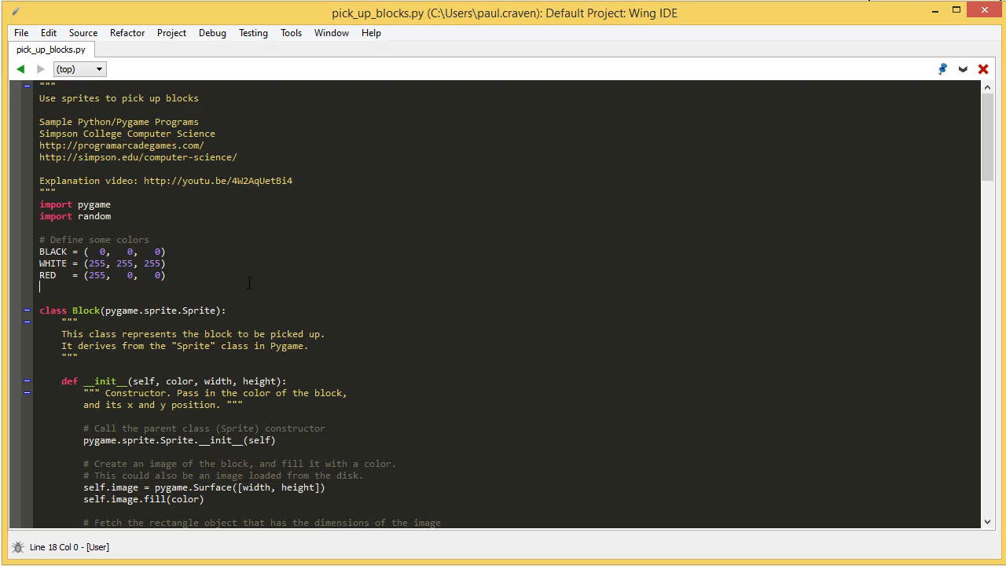
- Scroll pick_up_blocks.py down to the Player class with carry_block_list and update
scroll(down, 3)
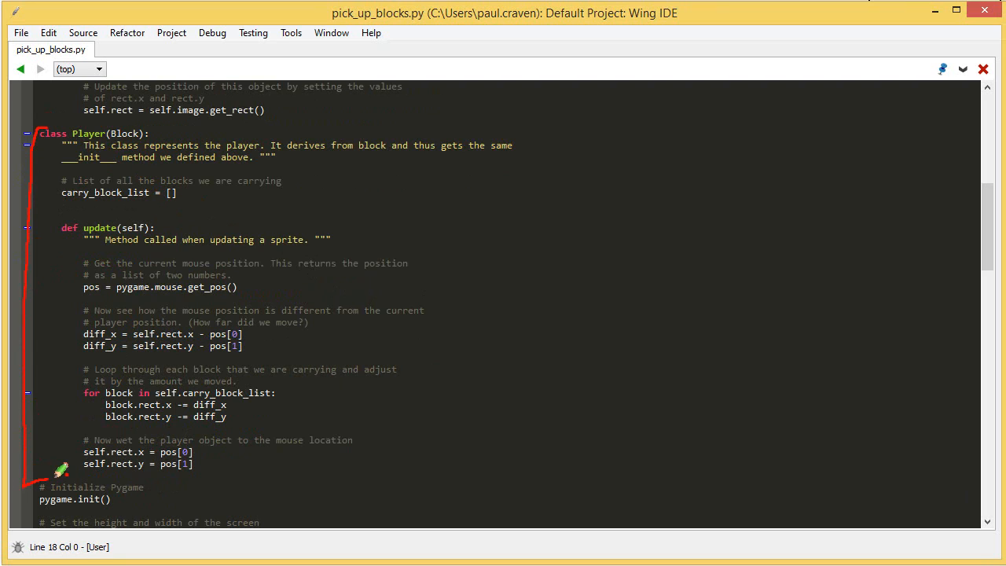
mouse_move(119, 114)
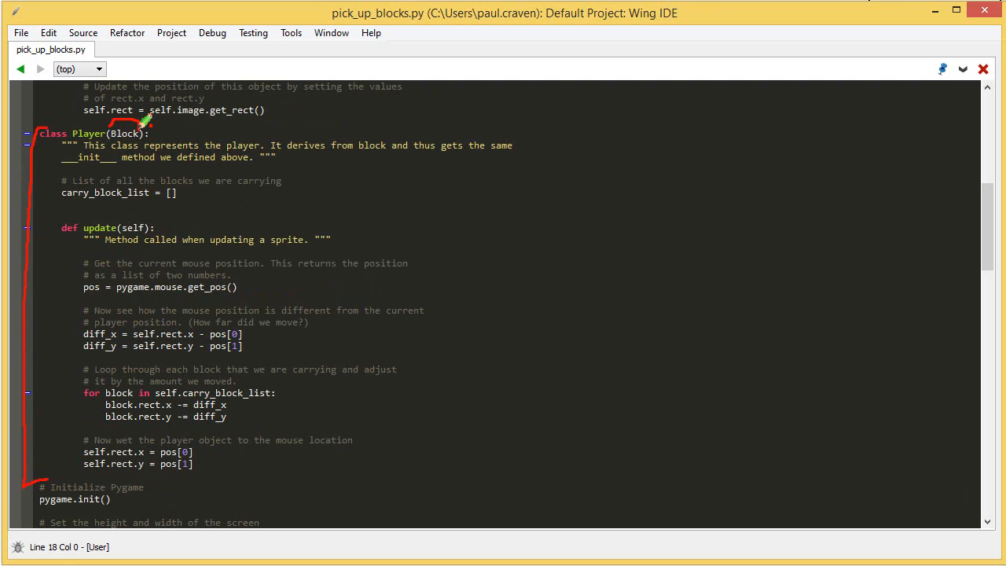
mouse_move(174, 171)
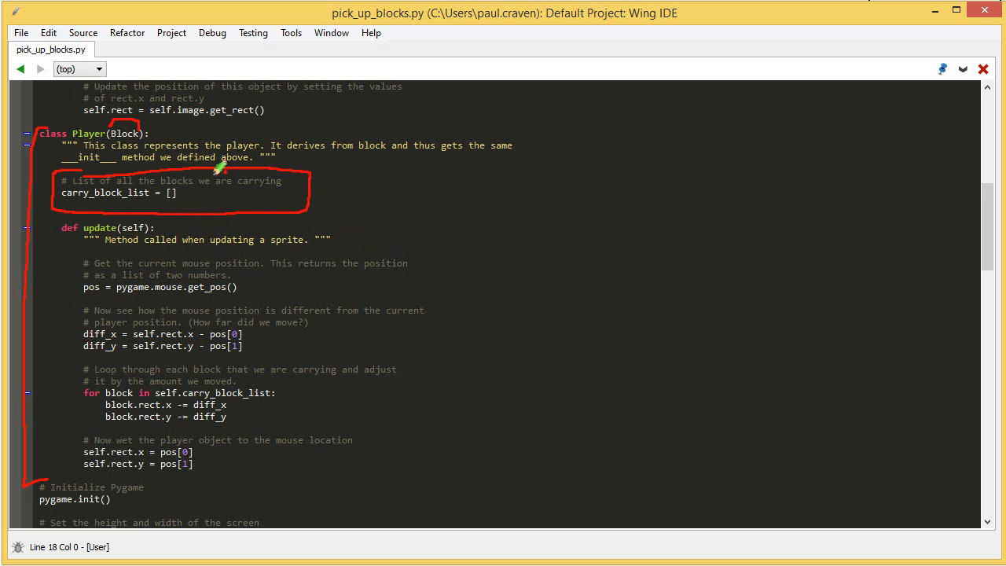
mouse_move(86, 193)
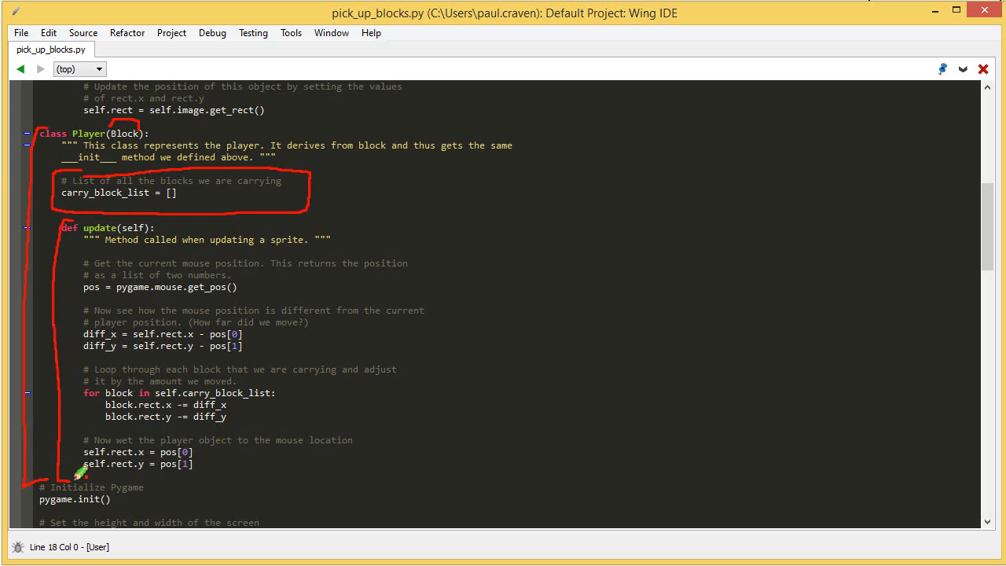
mouse_move(106, 346)
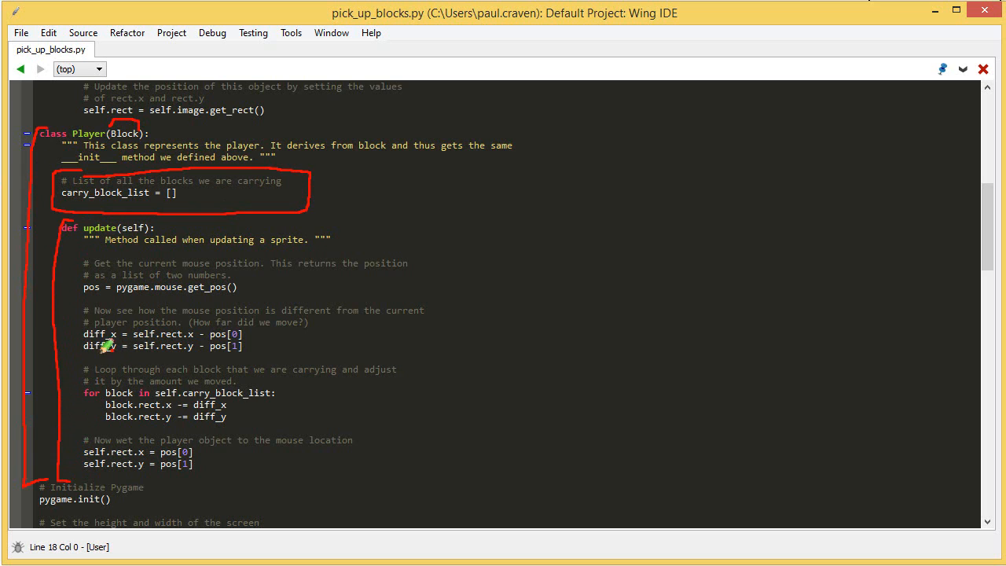
mouse_move(255, 280)
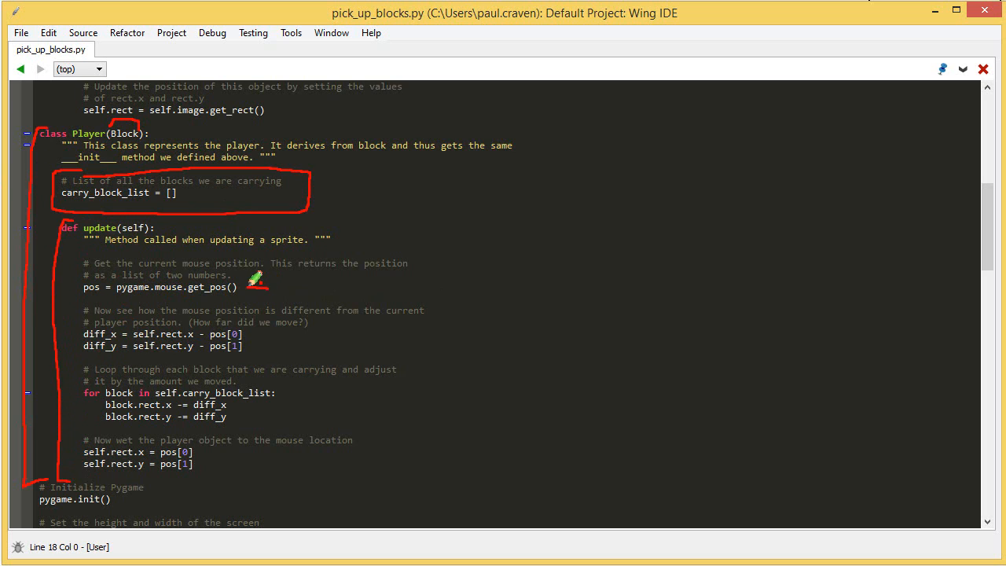
mouse_move(435, 299)
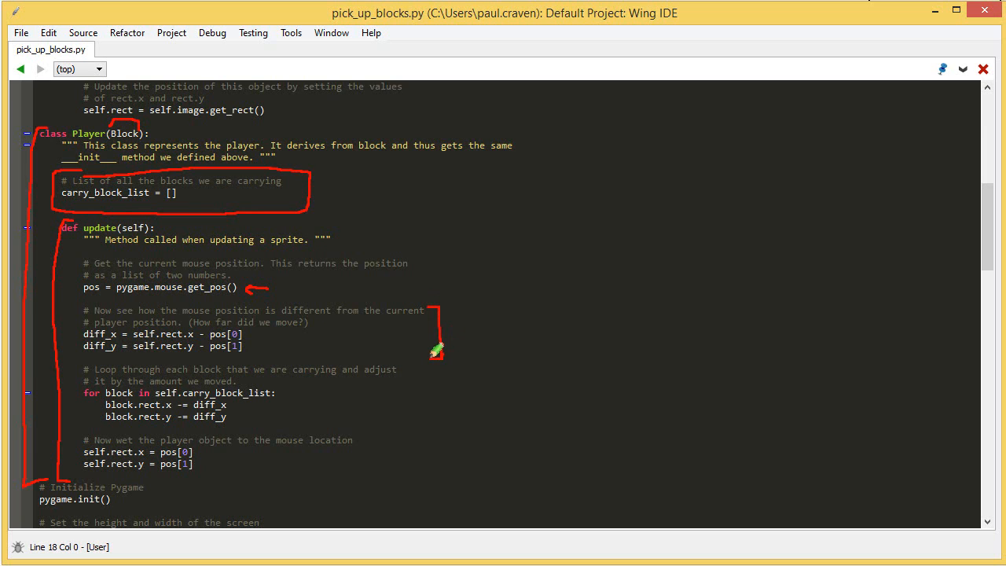
mouse_move(118, 318)
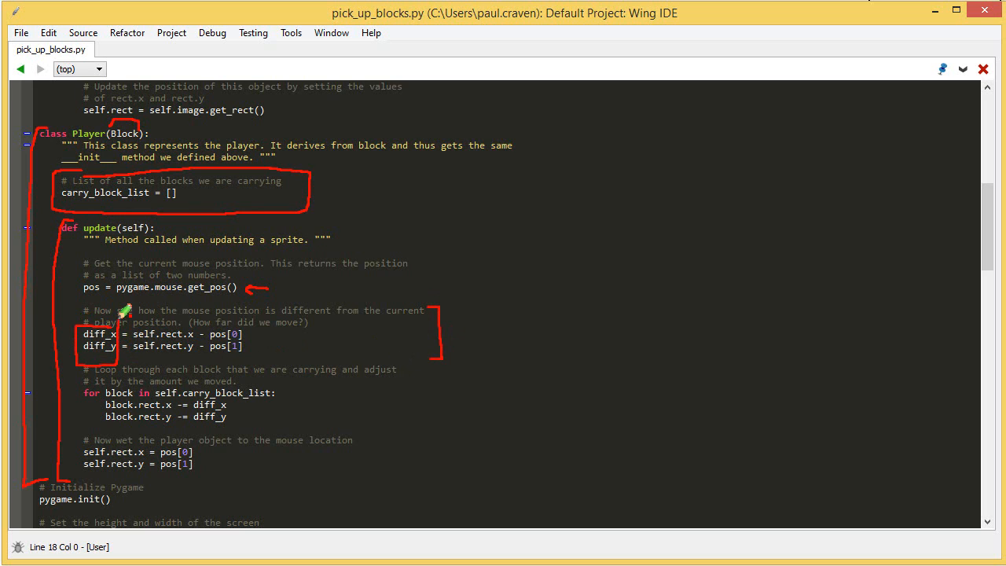
mouse_move(404, 362)
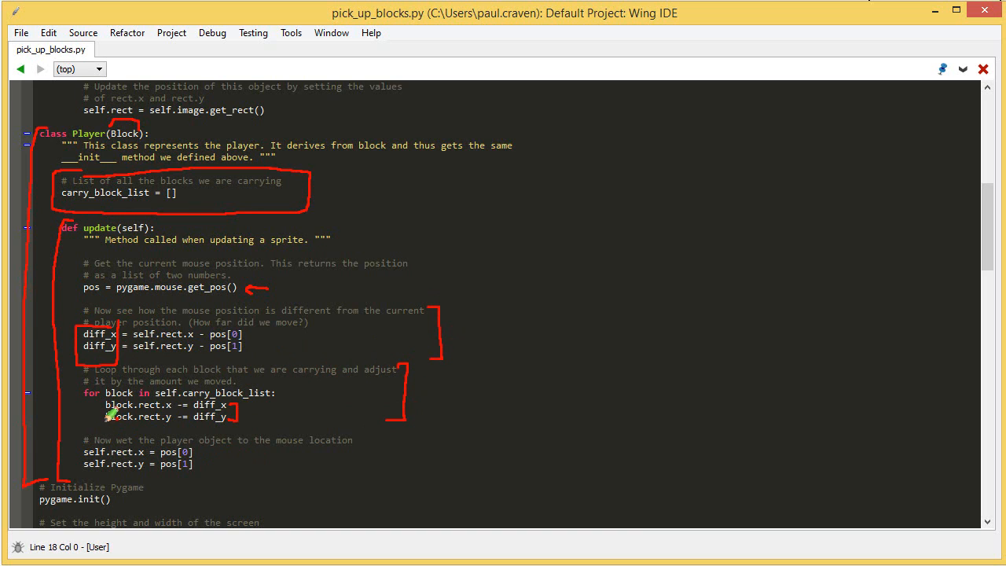
mouse_move(203, 381)
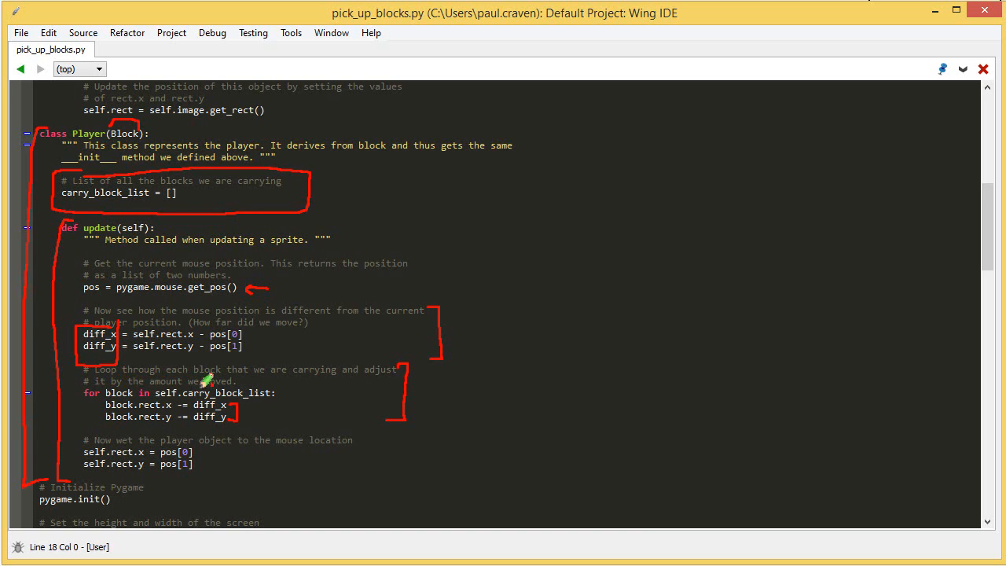
mouse_move(282, 383)
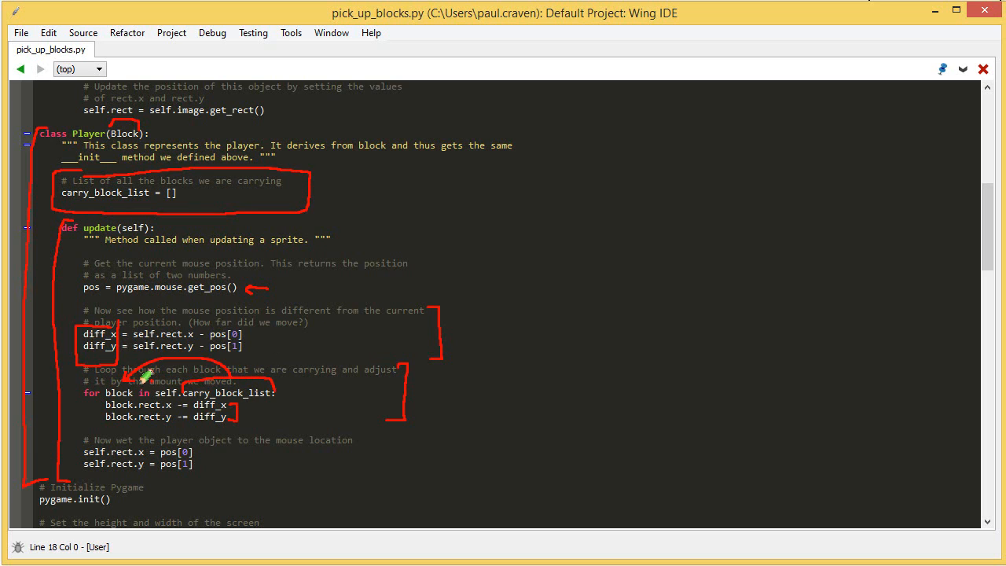
mouse_move(126, 404)
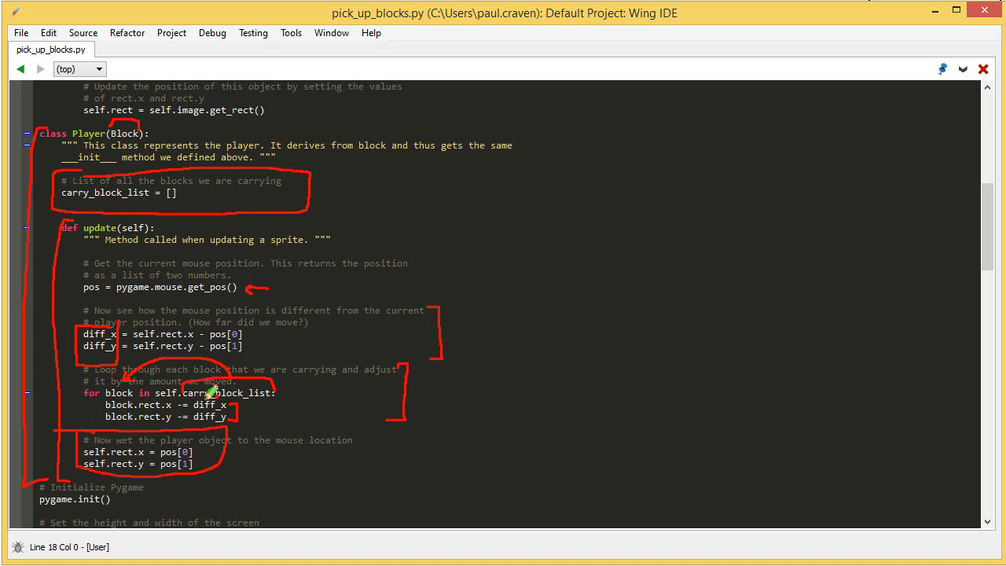
- Scroll down to the main loop's event handling through the mouse-button-release branch
scroll(down, 3)
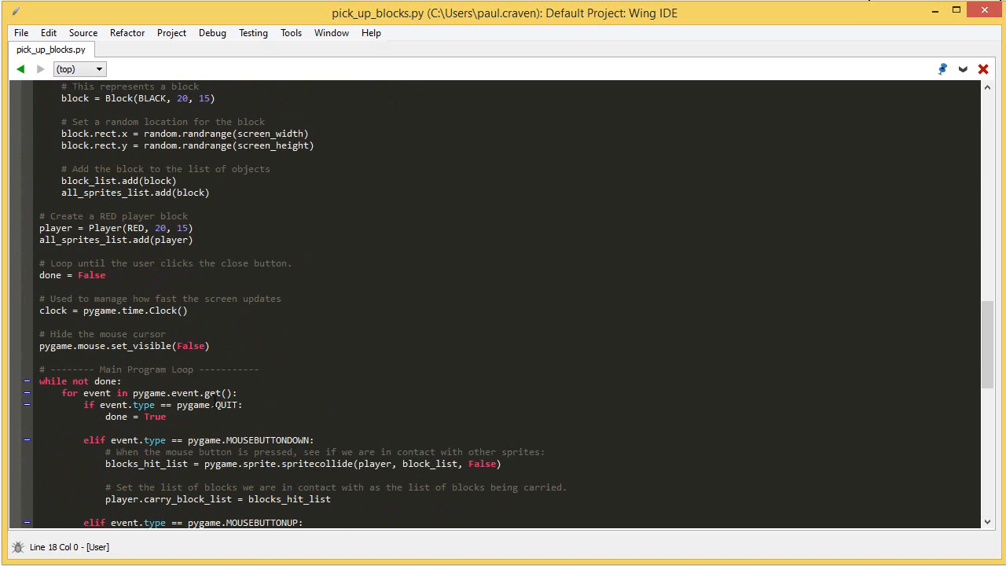
scroll(down, 3)
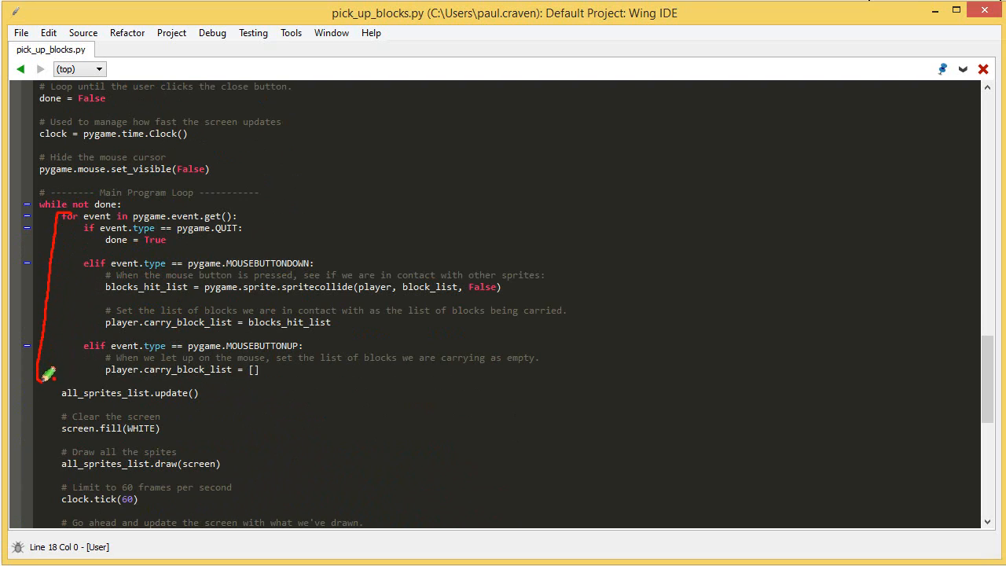
mouse_move(256, 218)
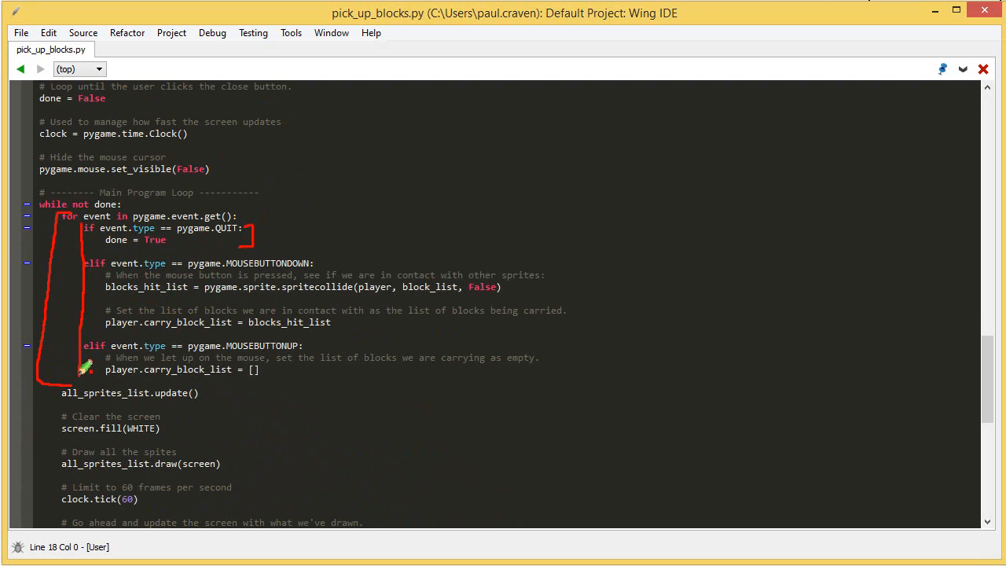
mouse_move(157, 257)
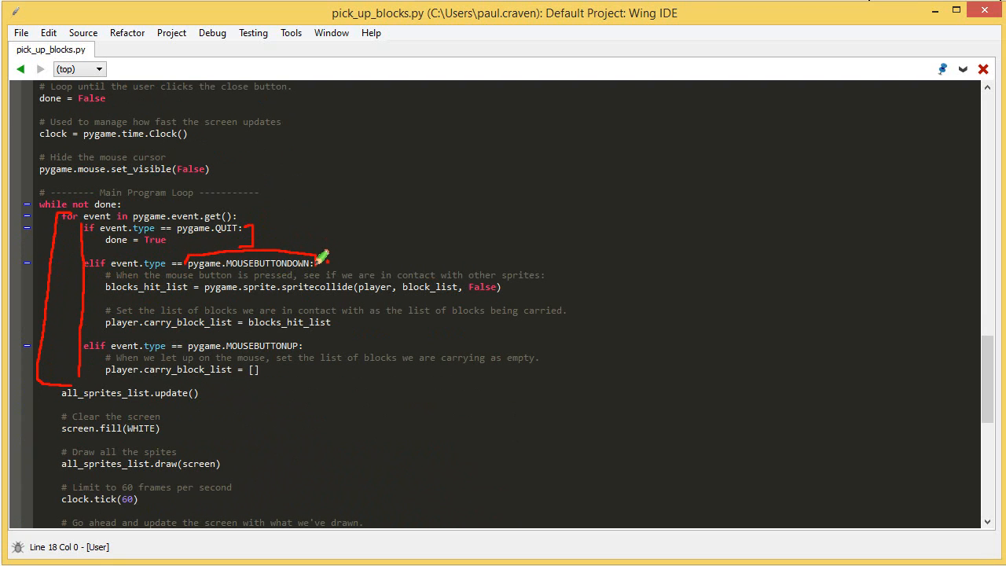
mouse_move(157, 295)
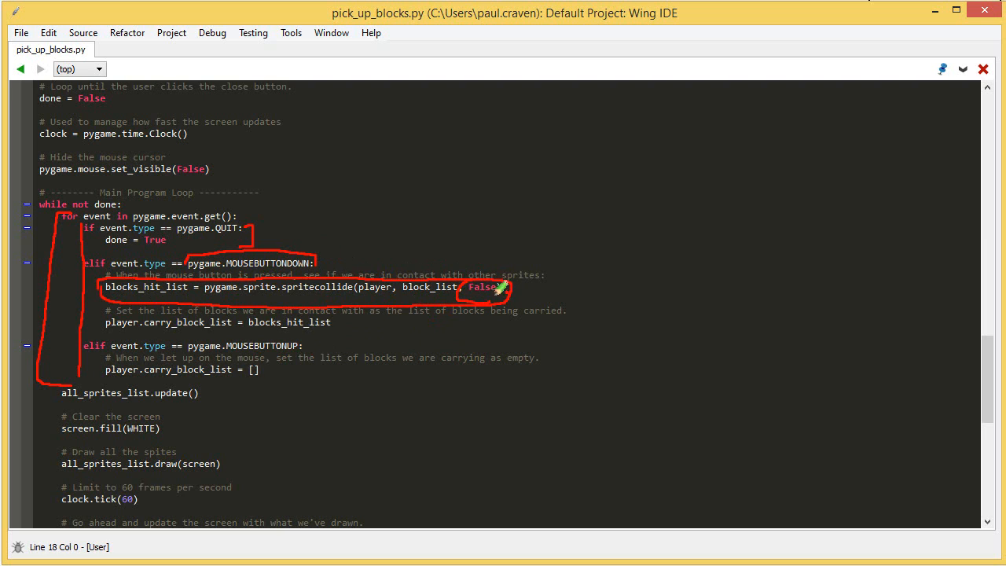
mouse_move(475, 350)
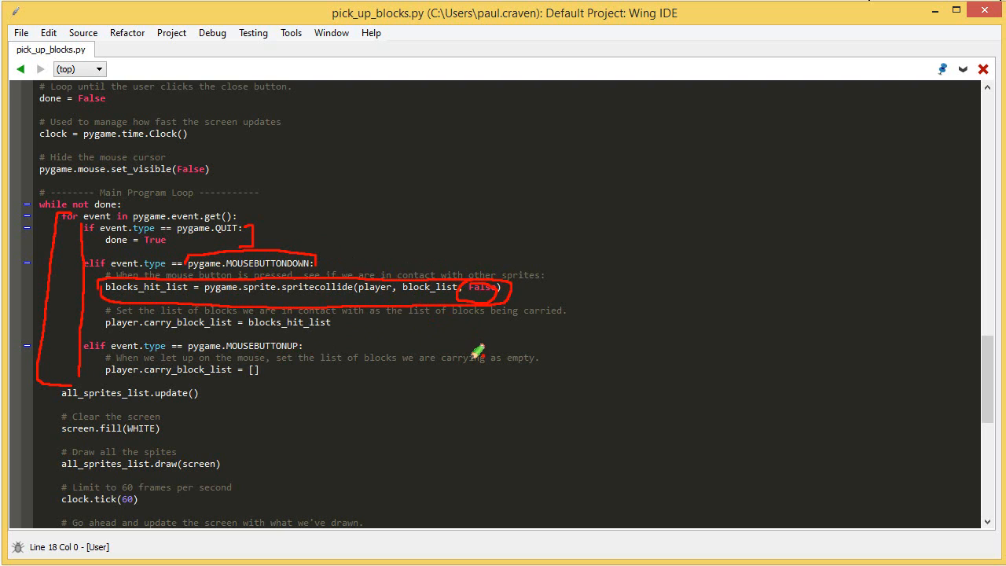
mouse_move(137, 327)
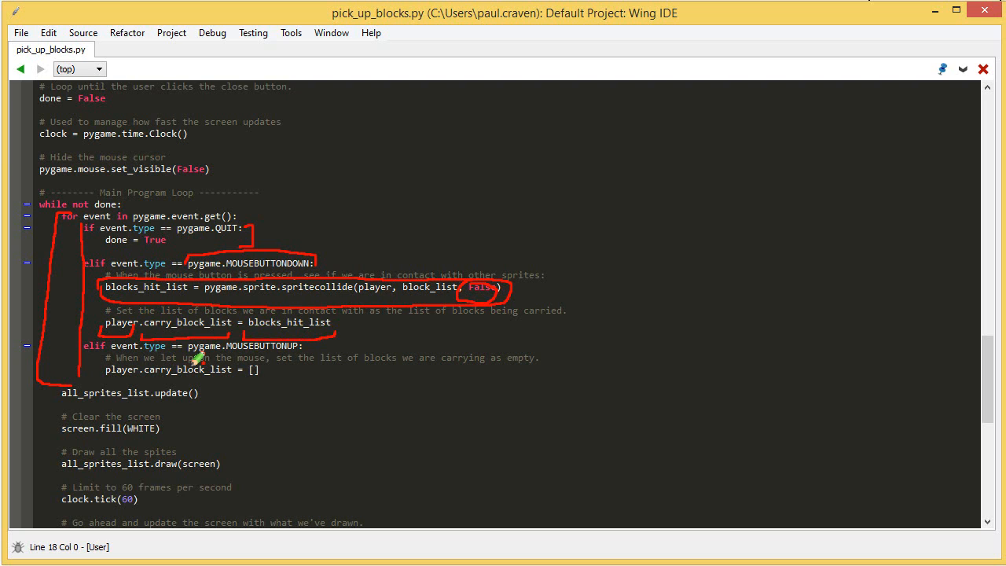
mouse_move(116, 346)
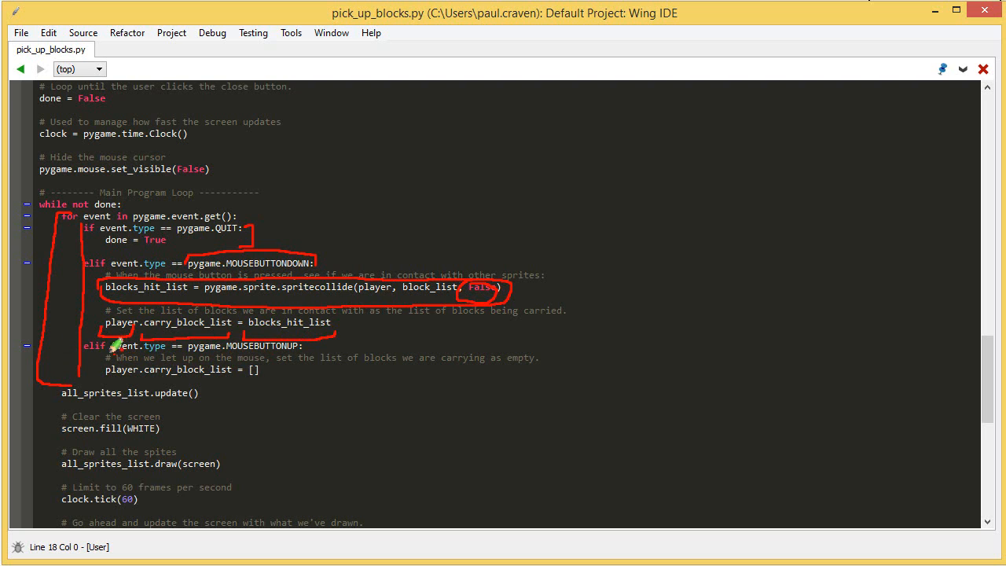